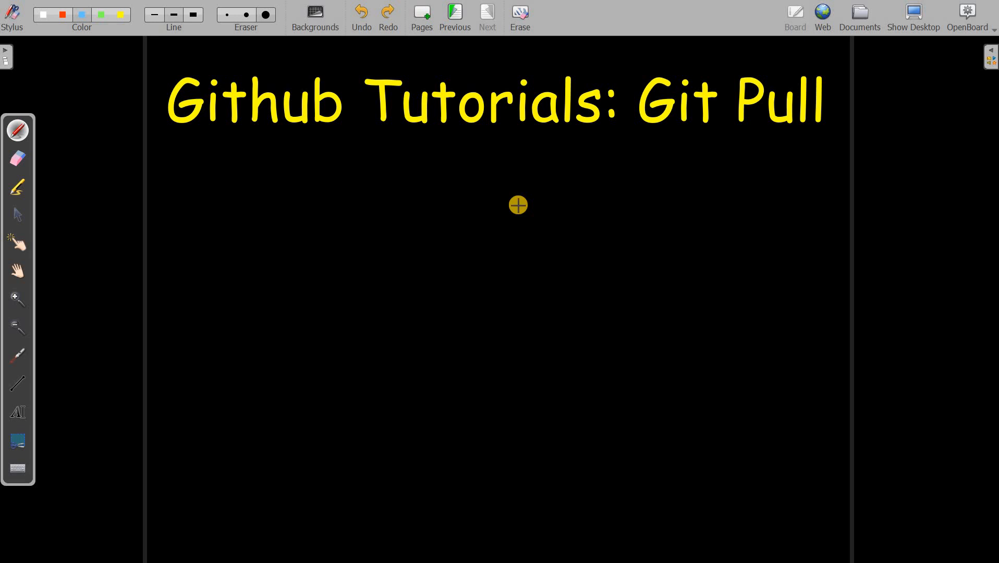
mouse_move(75, 54)
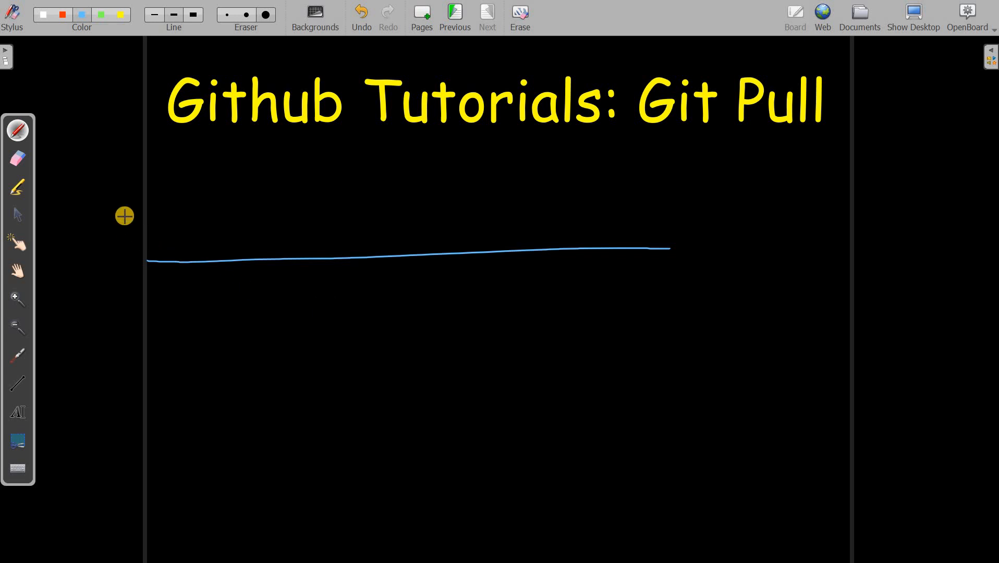
- Handwrite 'Github Tutorial' and draw branches labelled master and BranchA with a connecting arrow
drag(112, 216, 137, 210)
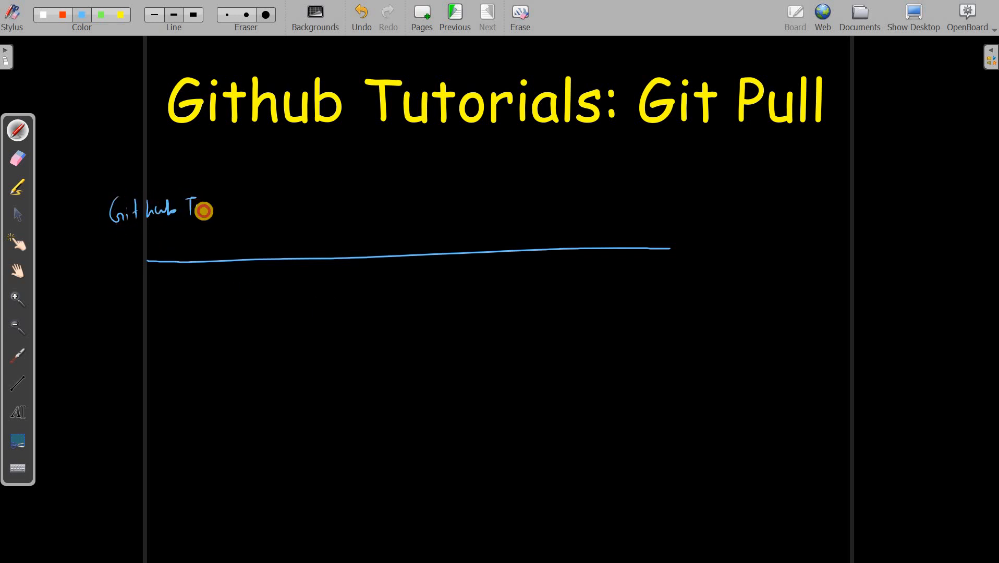
drag(204, 210, 249, 209)
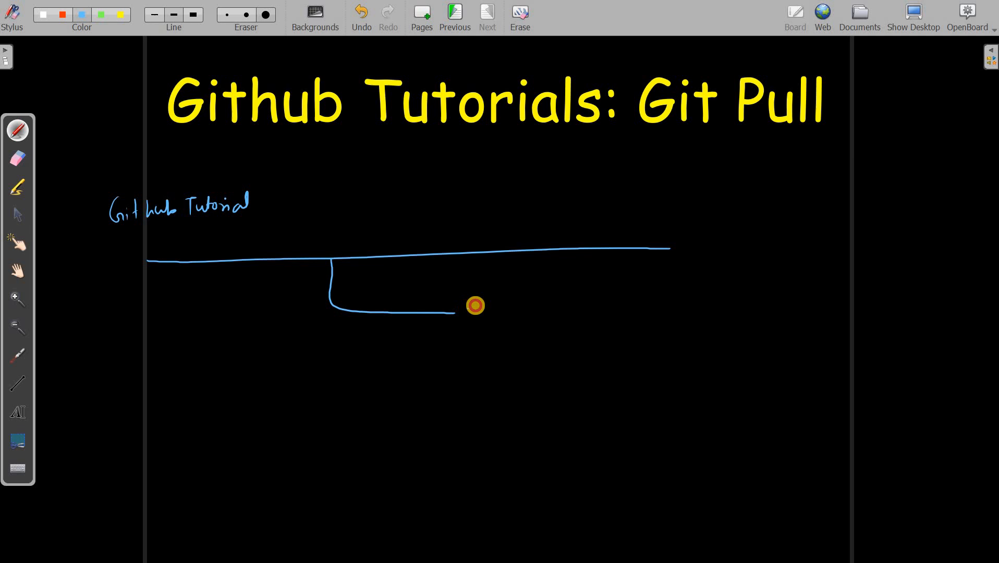
text(master)
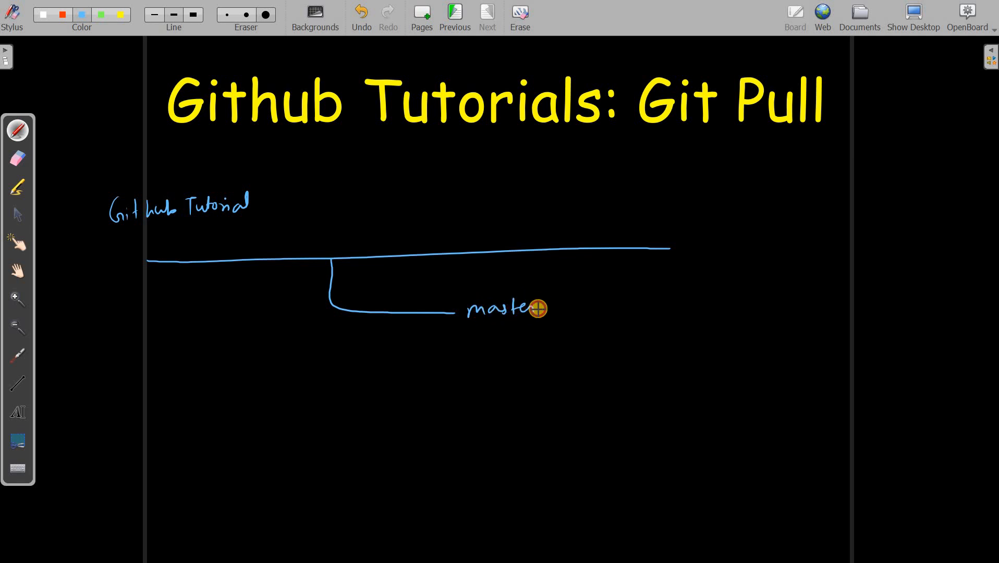
mouse_move(504, 324)
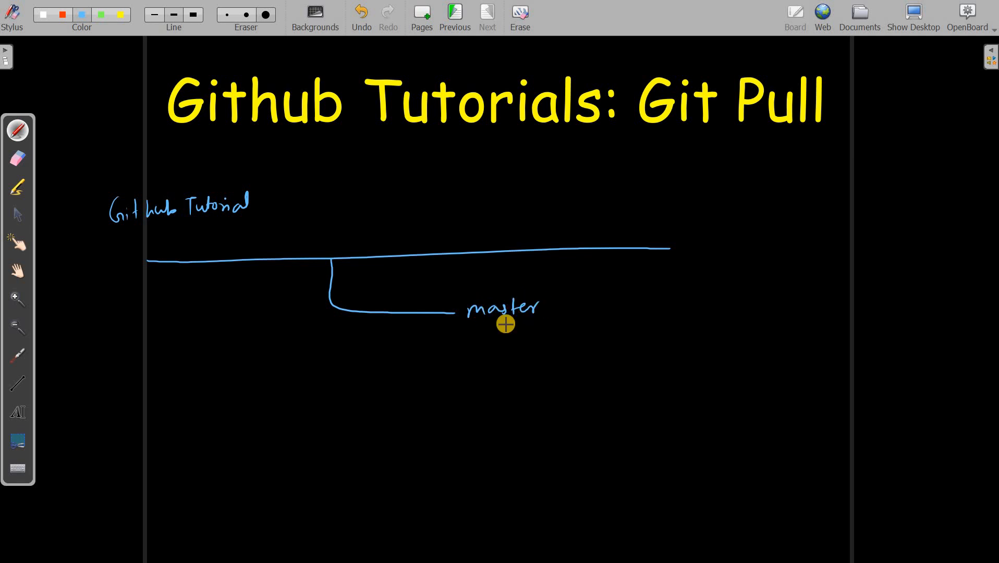
mouse_move(311, 262)
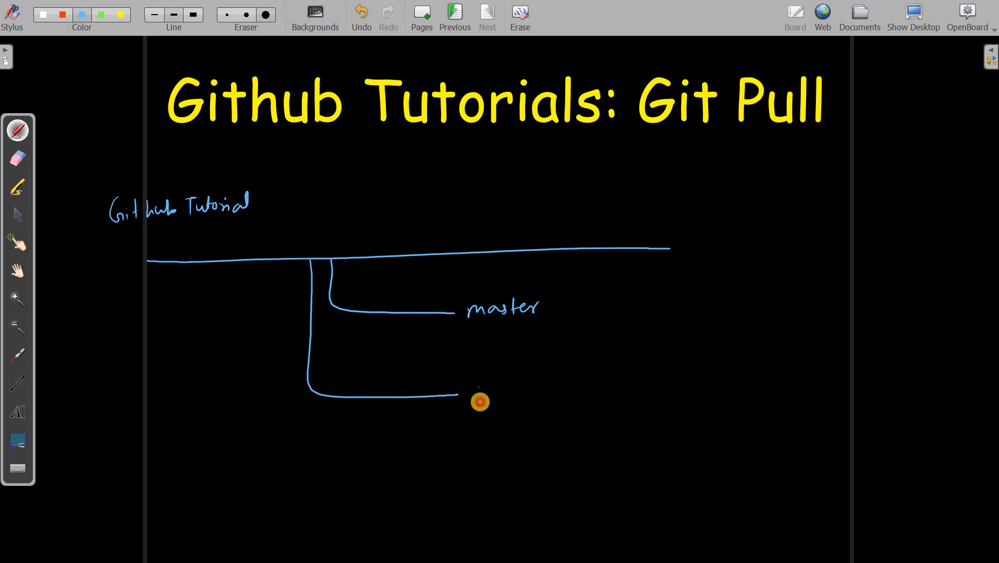
text(Branch)
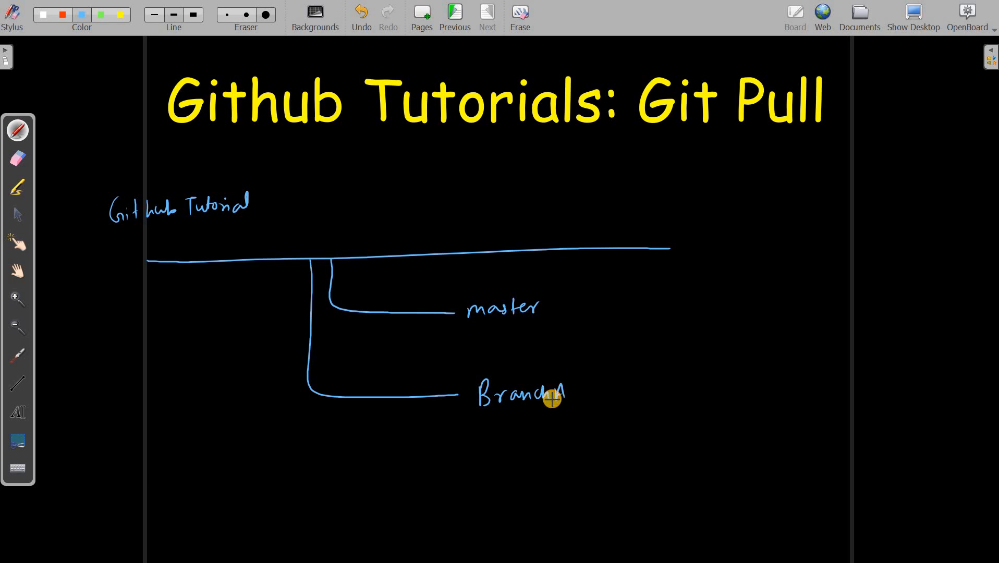
mouse_move(563, 311)
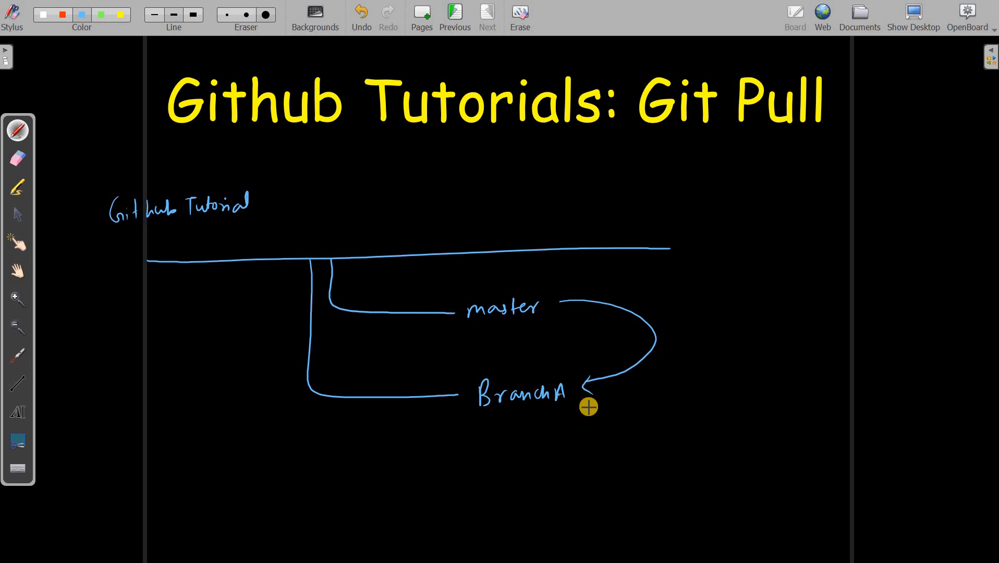
key(alt+tab)
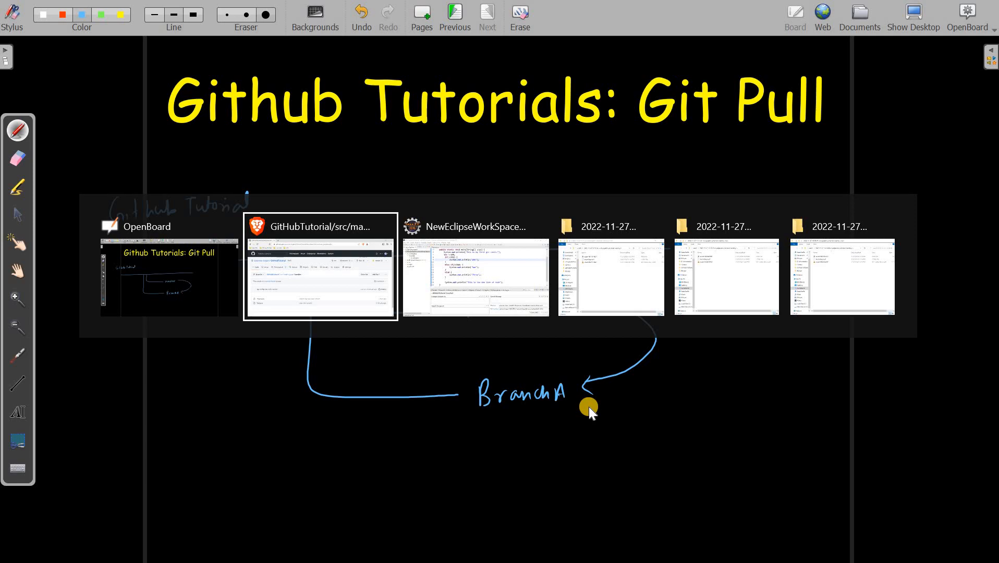
- Switch the GitHubTutorial project in Eclipse from master to BranchA using Team > Switch To
click(474, 277)
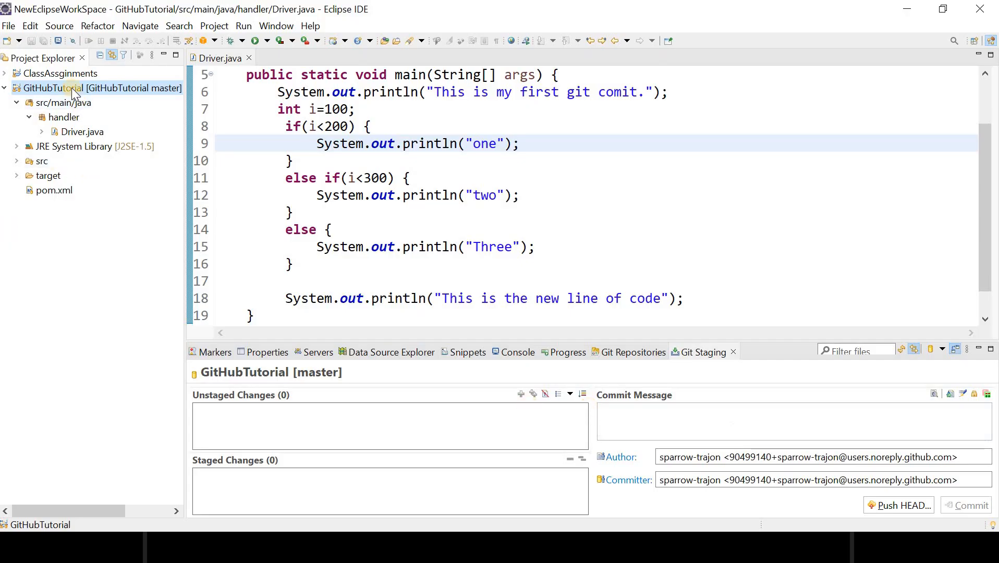
mouse_move(62, 90)
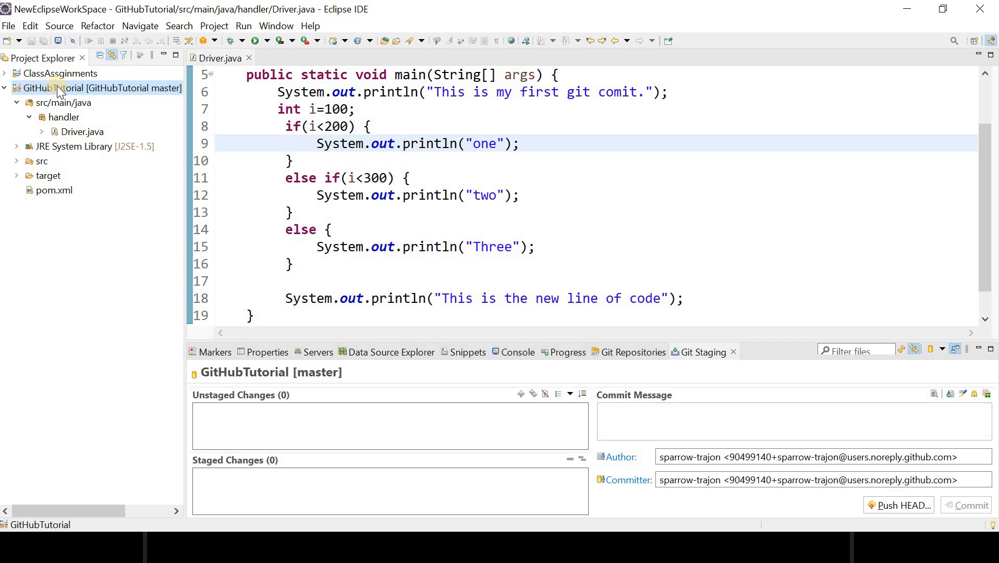
mouse_move(164, 90)
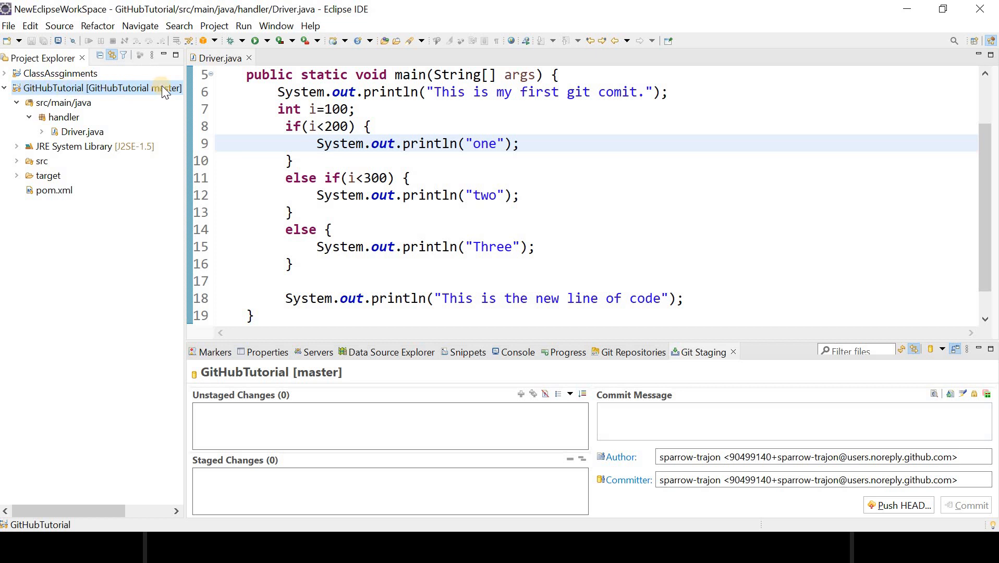
right_click(96, 88)
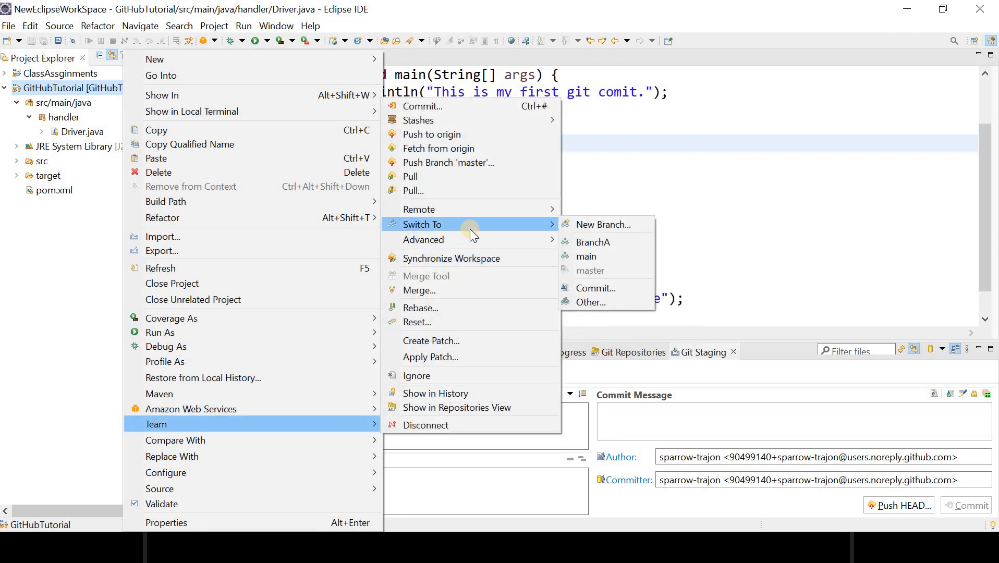
click(590, 271)
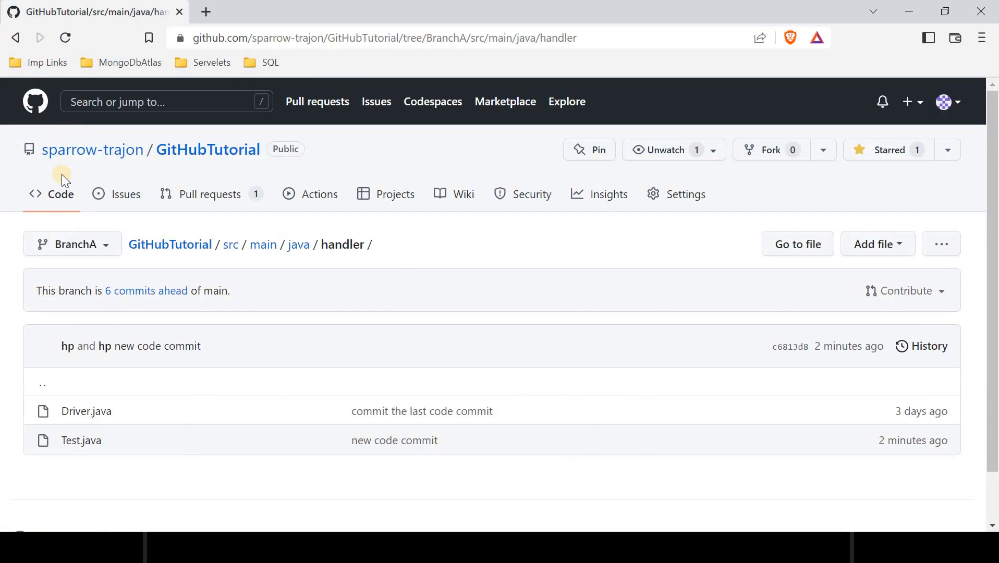
mouse_move(84, 169)
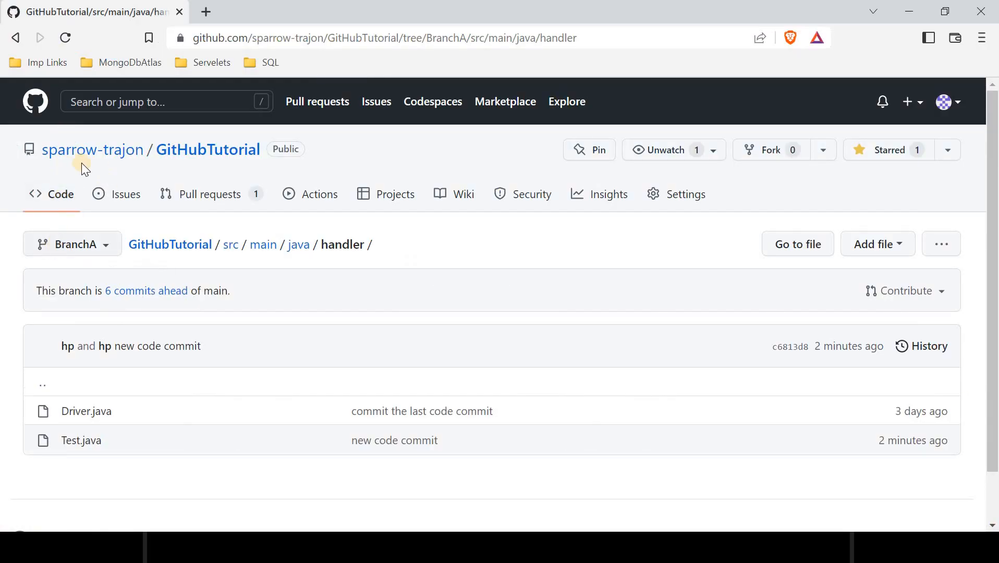
mouse_move(161, 163)
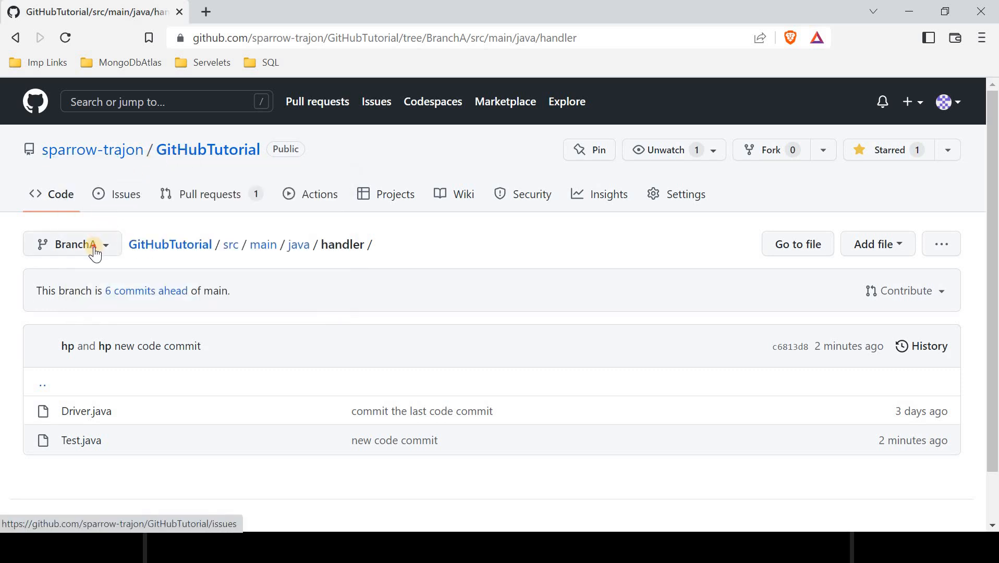
- Check the BranchA branch list on GitHub, then collapse the handler package in Eclipse
click(72, 244)
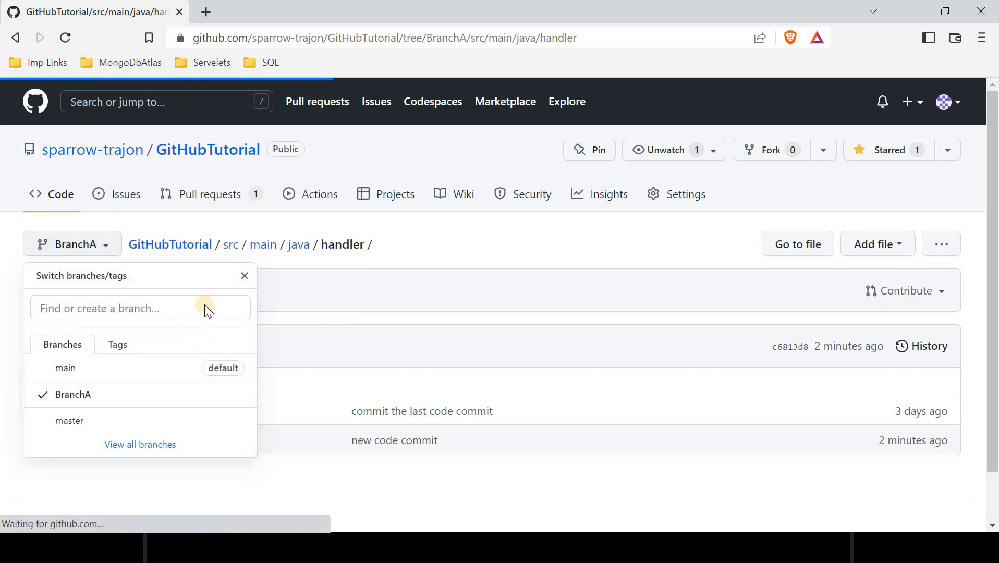
click(244, 275)
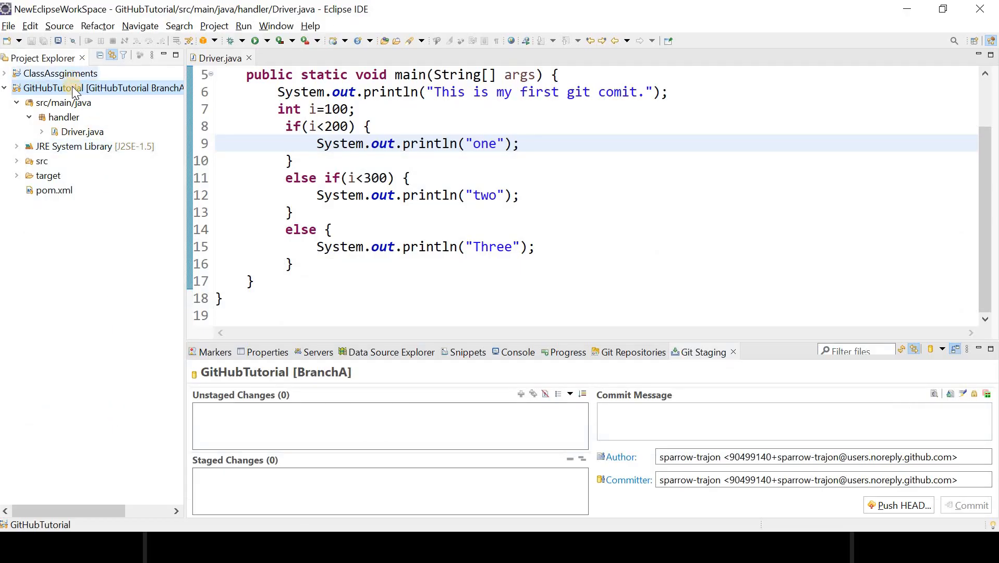
mouse_move(43, 127)
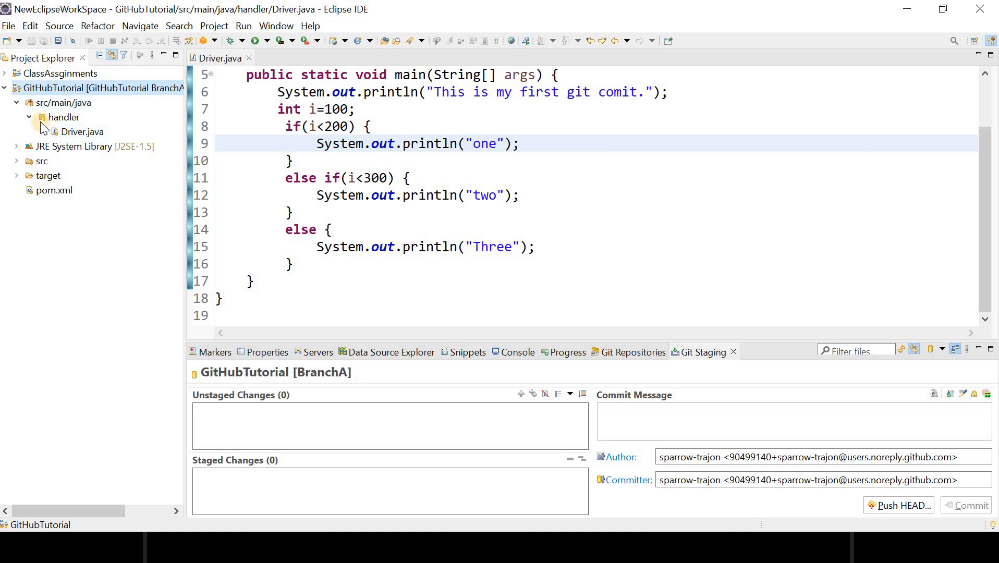
click(29, 118)
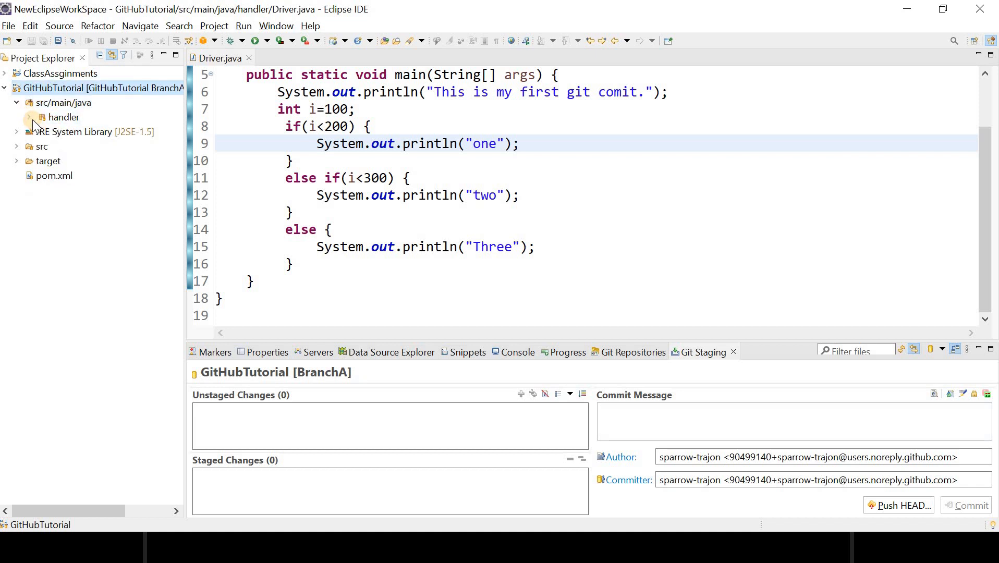
click(30, 117)
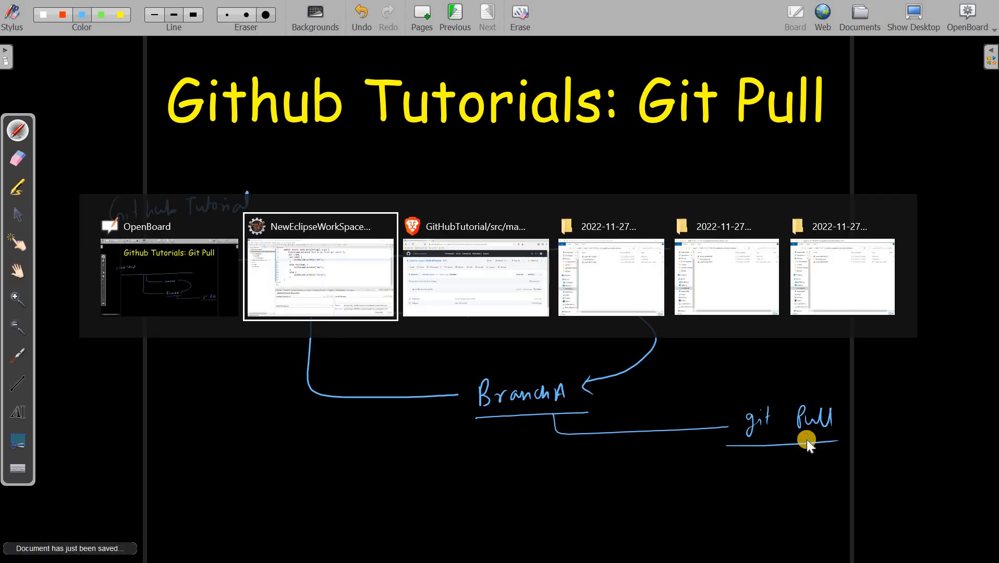
- Pull BranchA, review the pulled commit's changed files, and open Test.java from the handler package
click(320, 276)
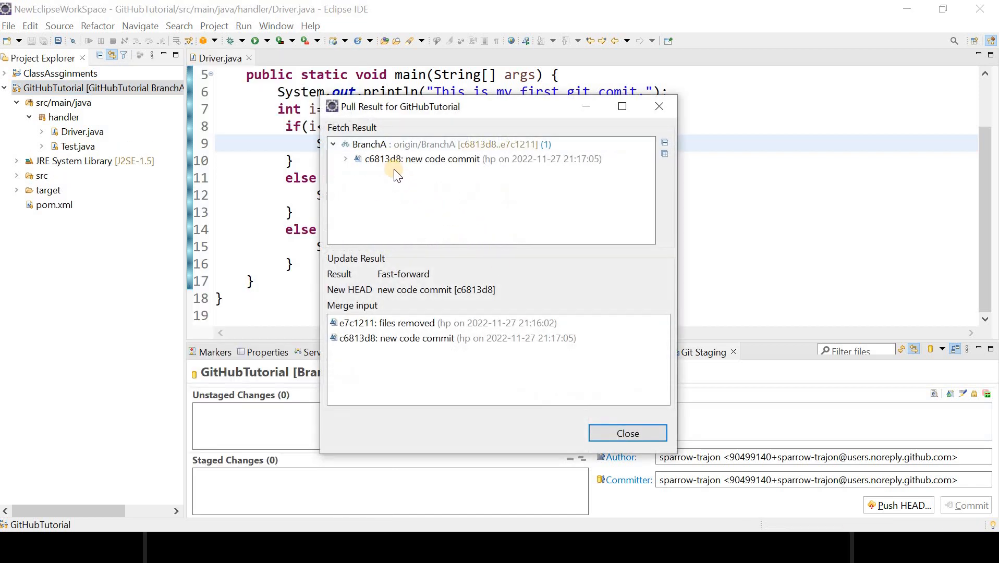
mouse_move(347, 160)
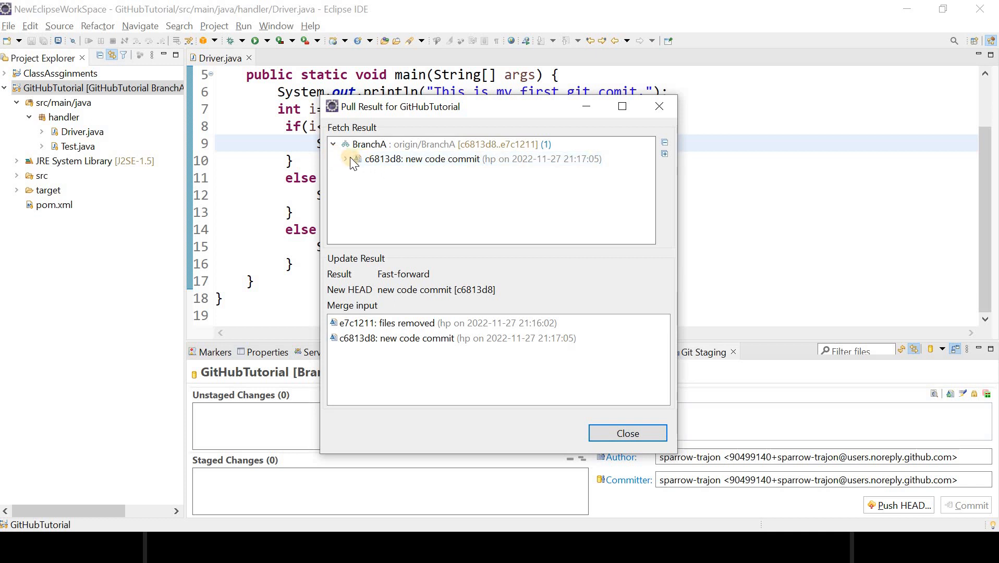
click(346, 159)
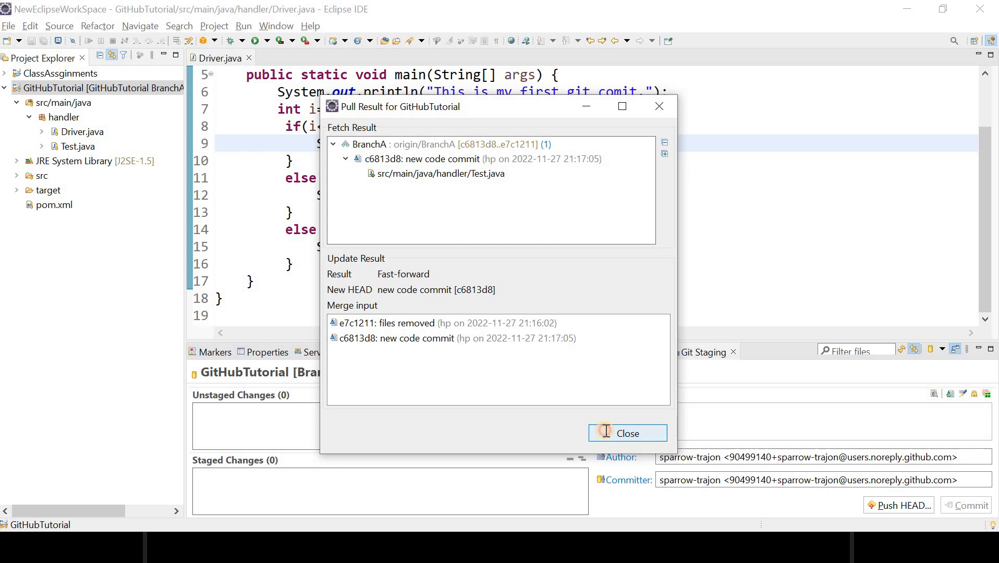
click(627, 434)
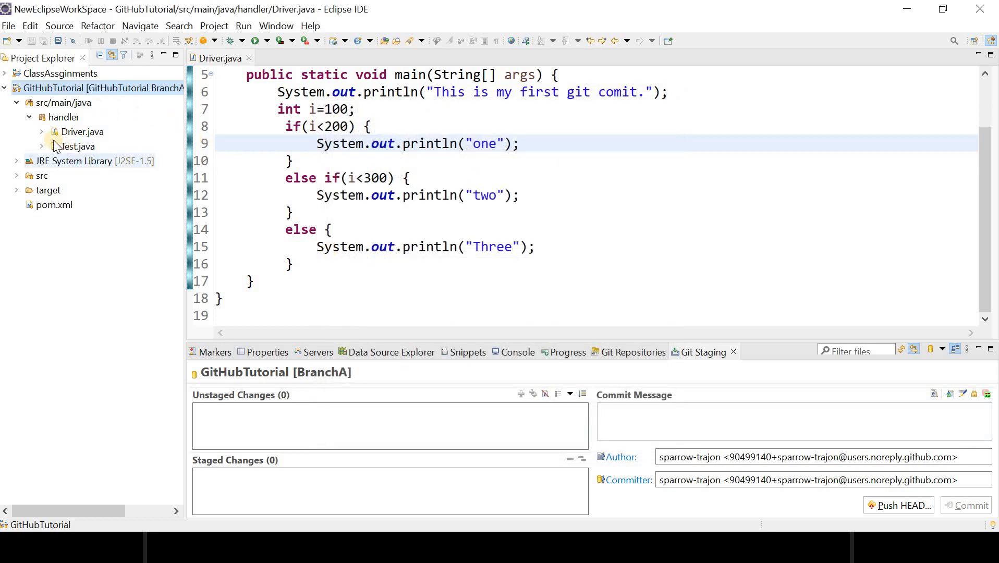
right_click(77, 146)
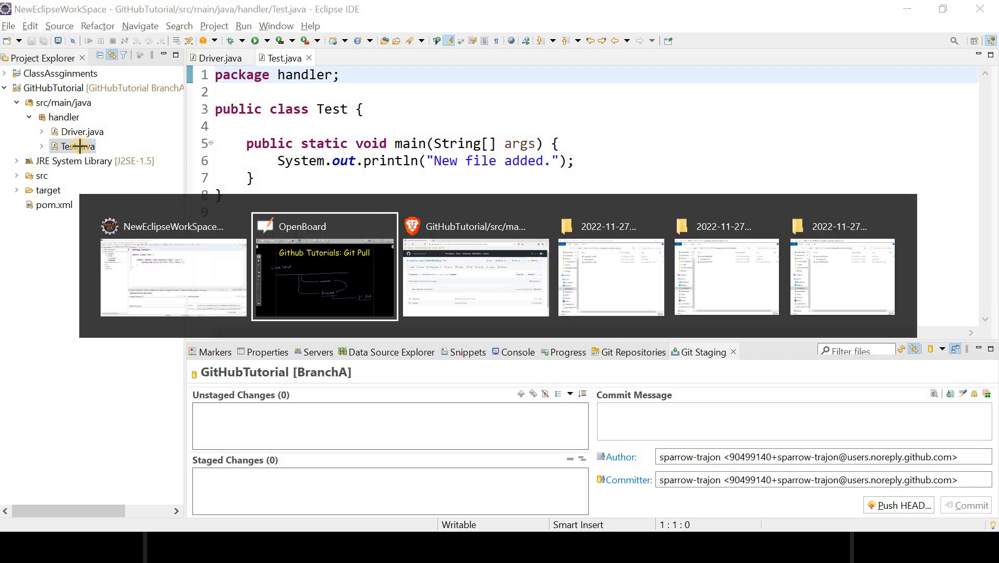
- View BranchA's handler folder listing Test.java on GitHub, then go back to OpenBoard
click(474, 277)
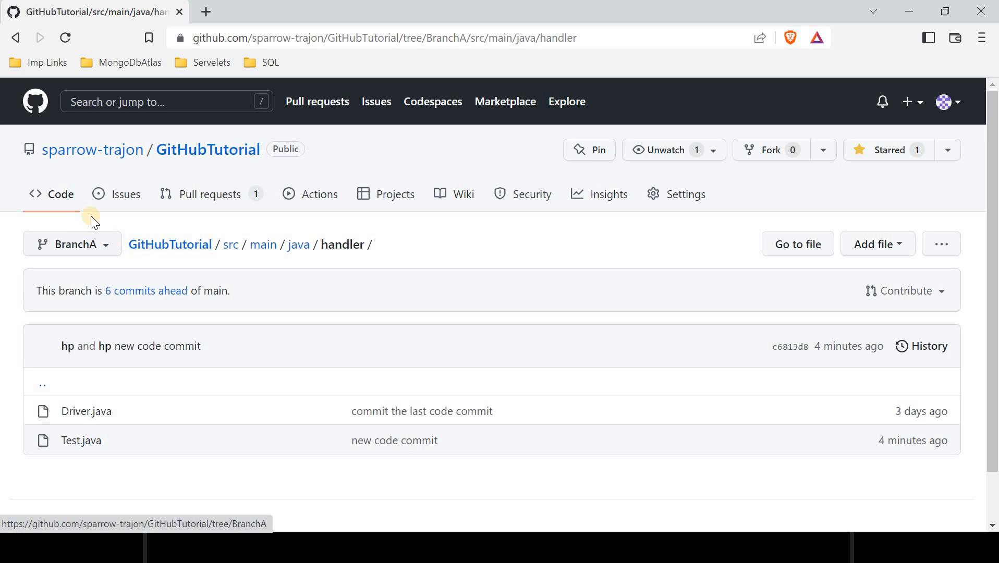
mouse_move(86, 199)
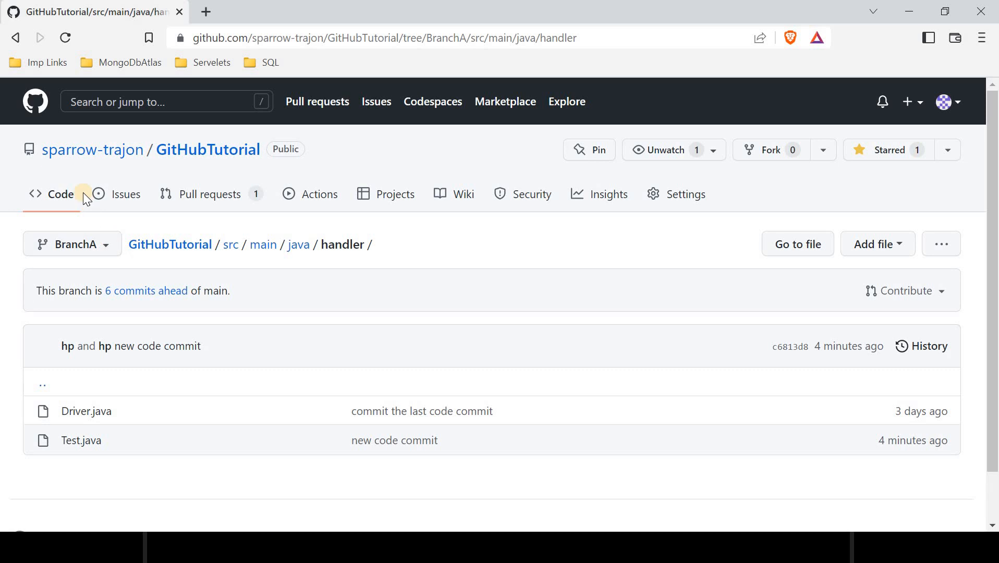
mouse_move(93, 215)
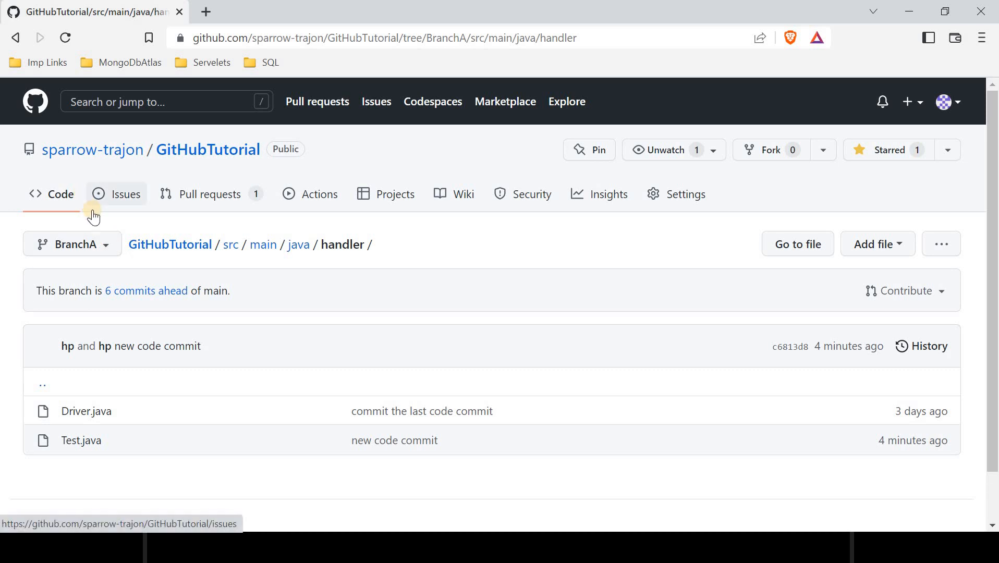
mouse_move(163, 296)
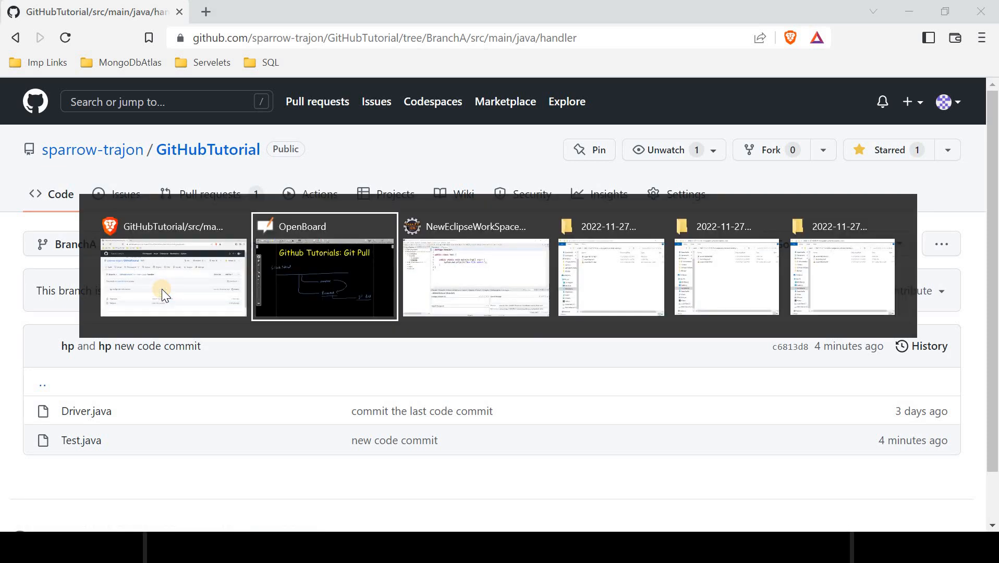
click(324, 277)
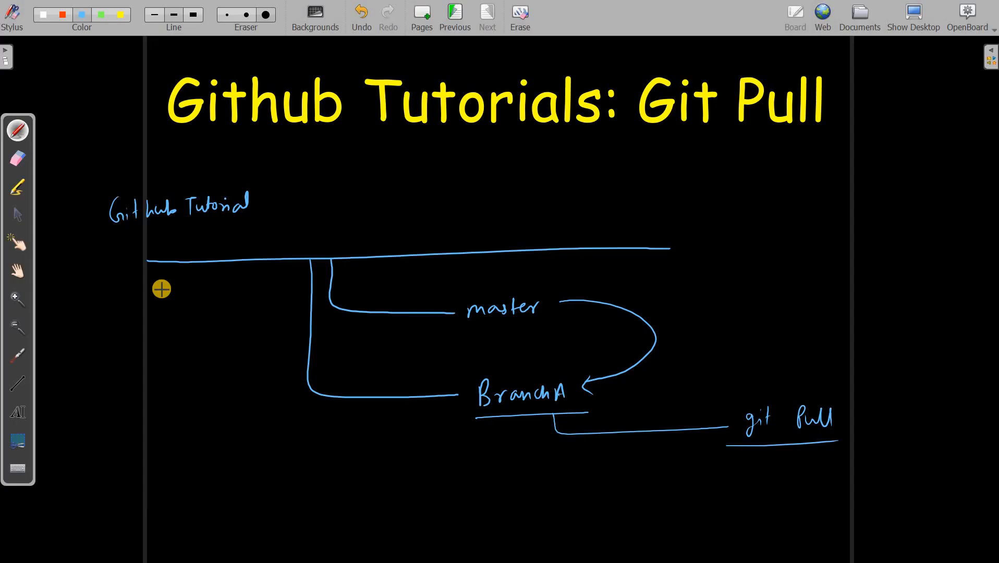